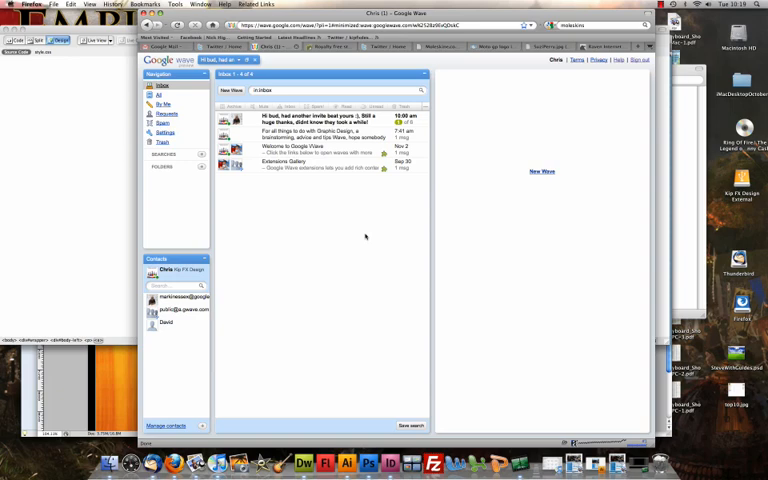
mouse_move(536, 192)
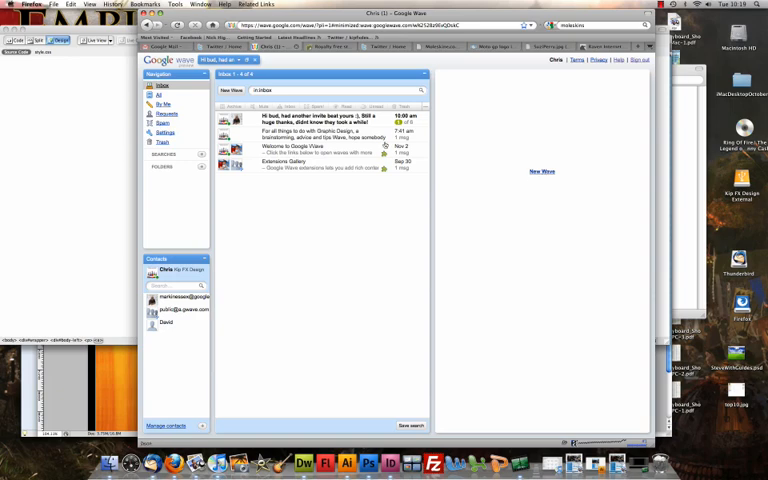
mouse_move(230, 90)
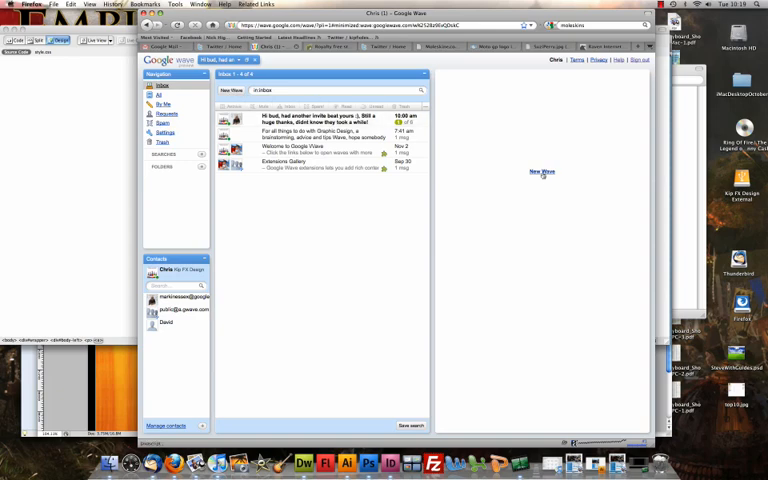
- Start a new wave titled 'KipFX new wave' and bring up the contacts list for sharing
left_click(540, 172)
type("Kip FX new wave")
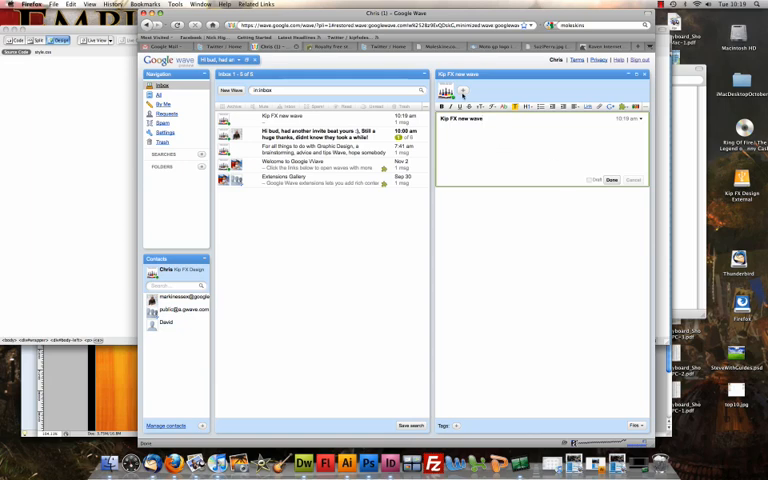
mouse_move(464, 104)
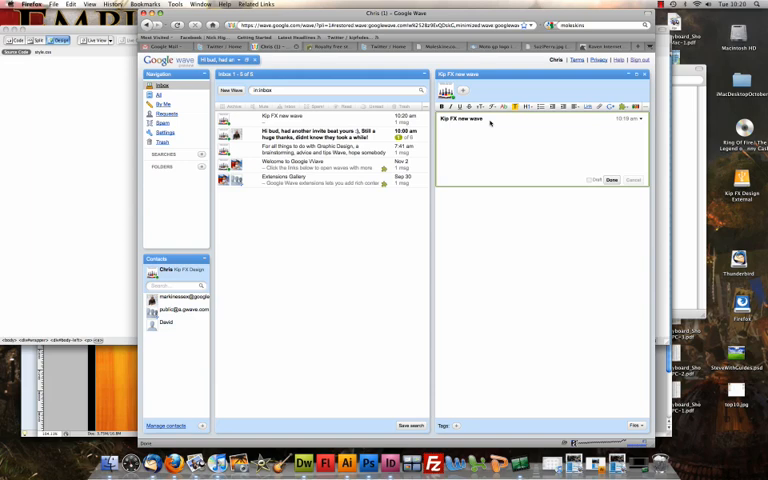
mouse_move(590, 164)
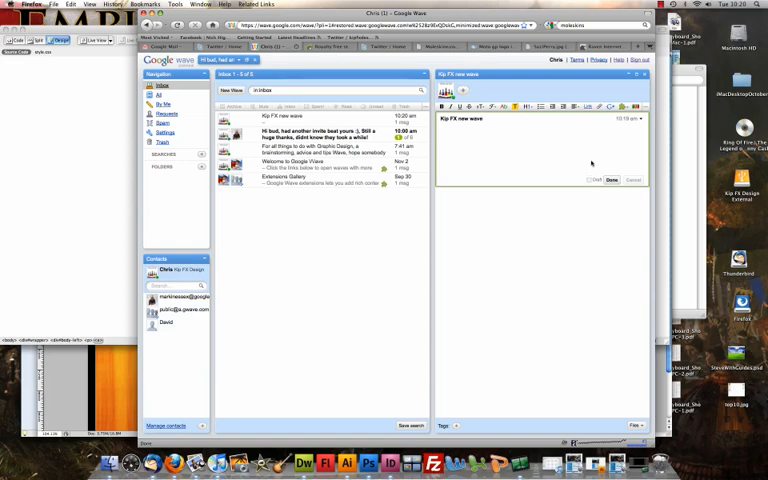
left_click(444, 92)
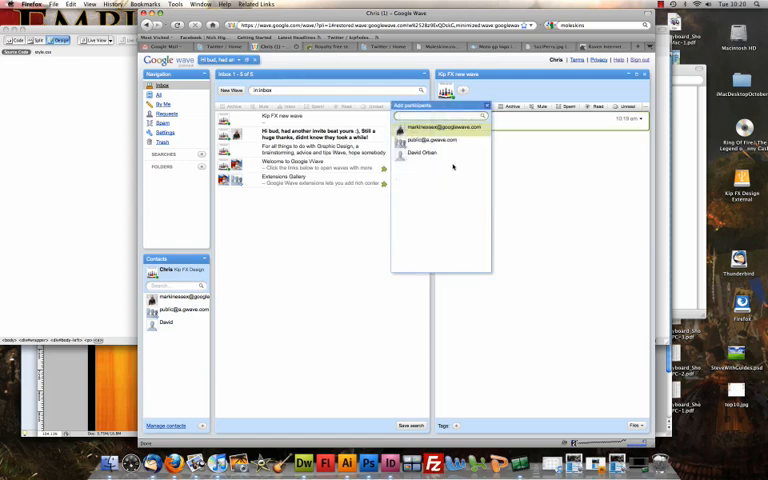